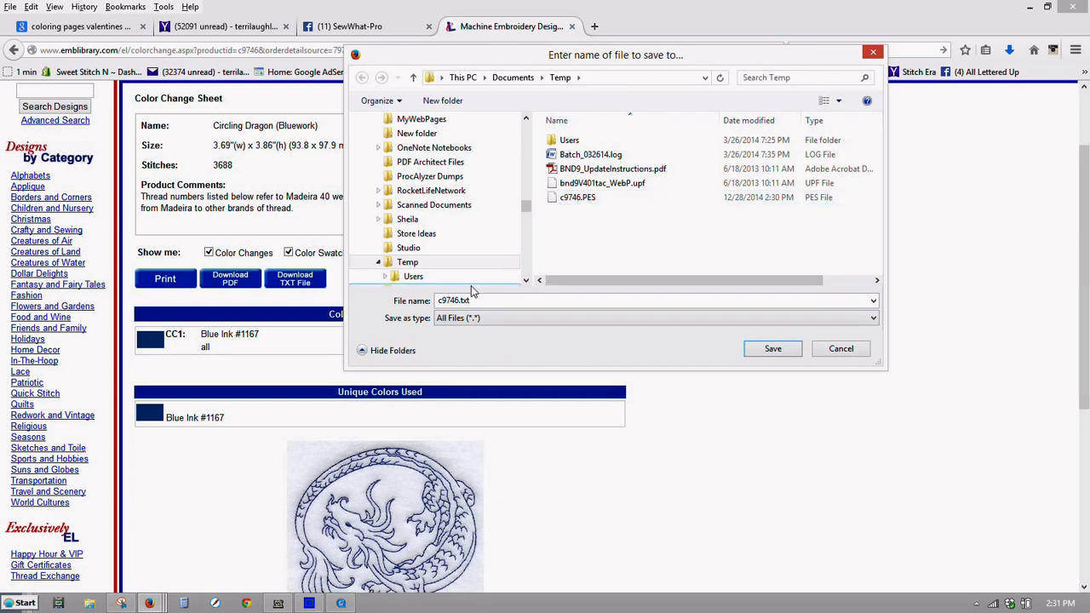
Save the Circling Dragon thread color sheet as c9746.txt in Documents > Temp.
{"action": "left_click", "coordinate": [772, 349]}
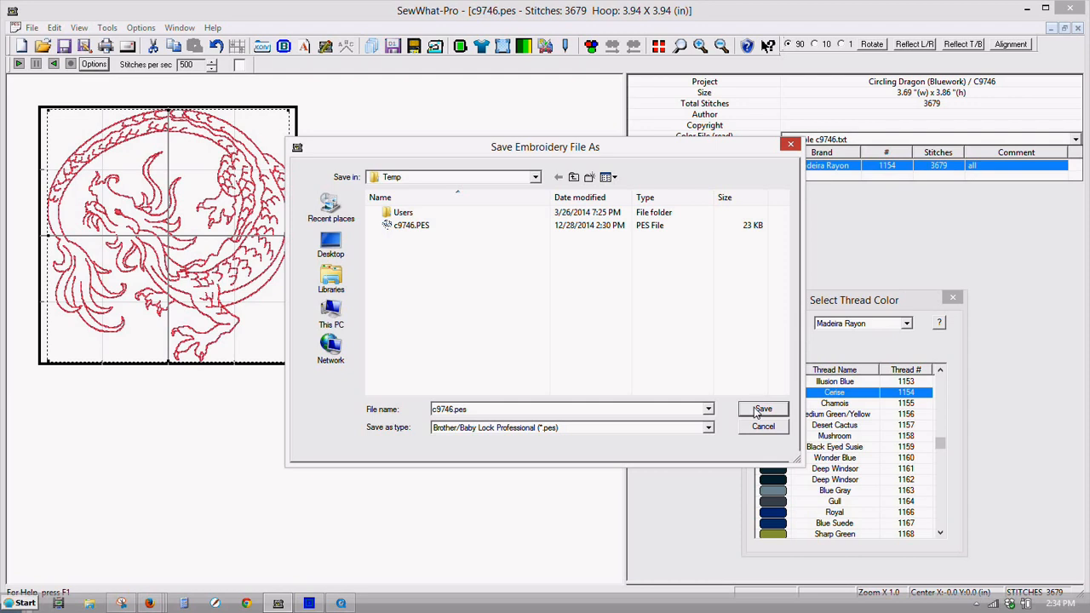
{"action": "left_click", "coordinate": [763, 408]}
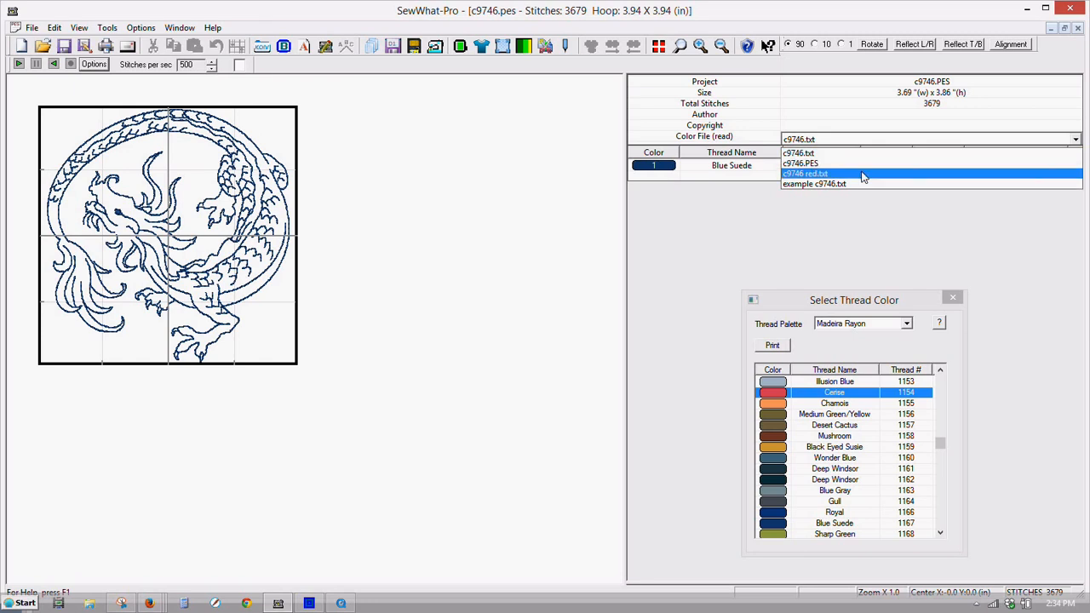
Load c9746 red.txt from the Color File dropdown, then switch back to the blue color file.
{"action": "left_click", "coordinate": [805, 173]}
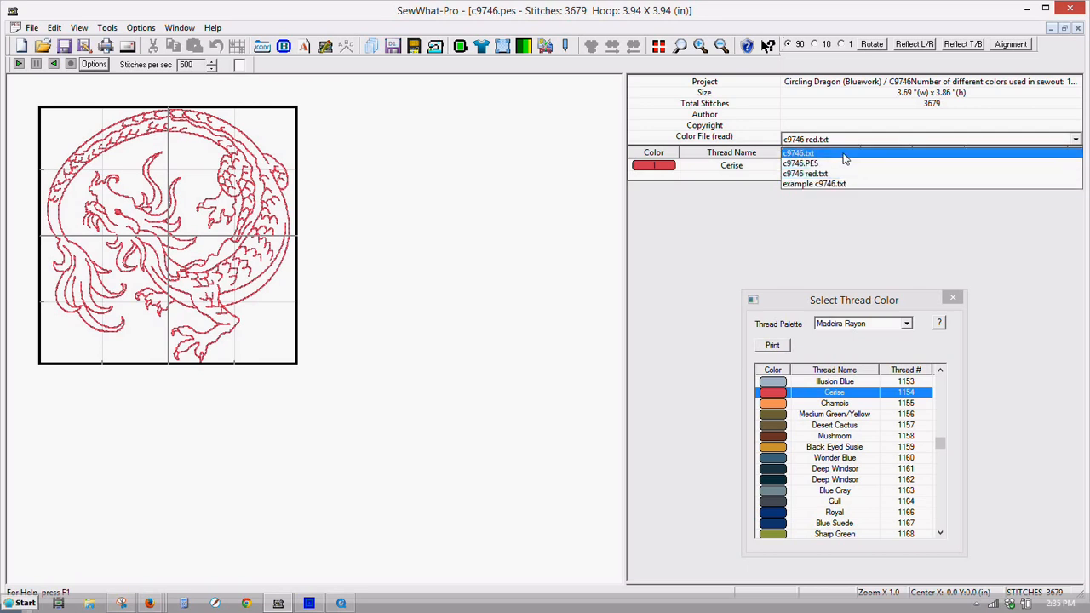
{"action": "left_click", "coordinate": [814, 184]}
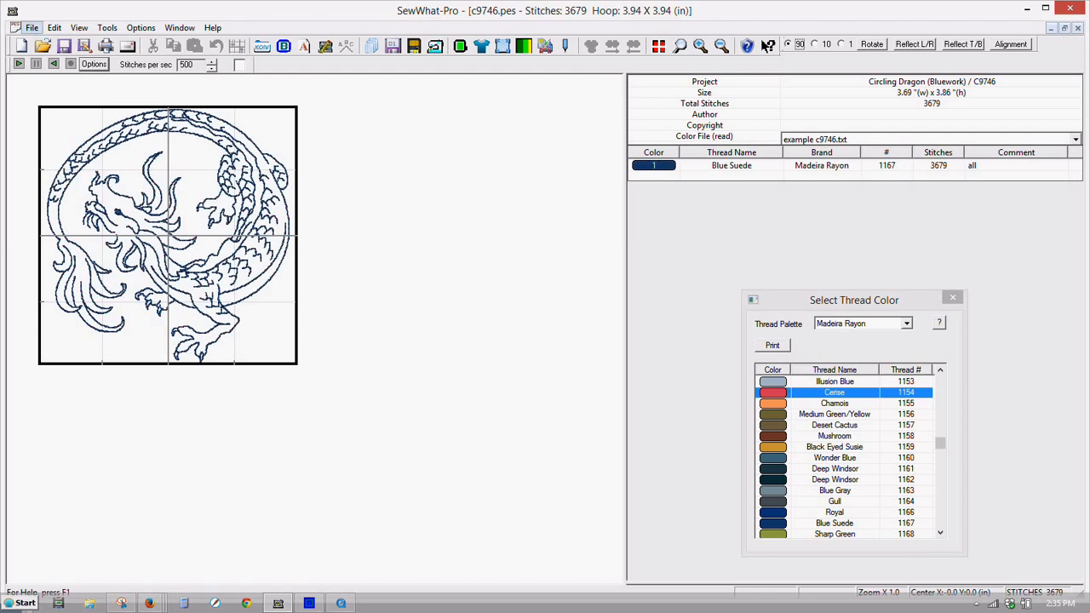